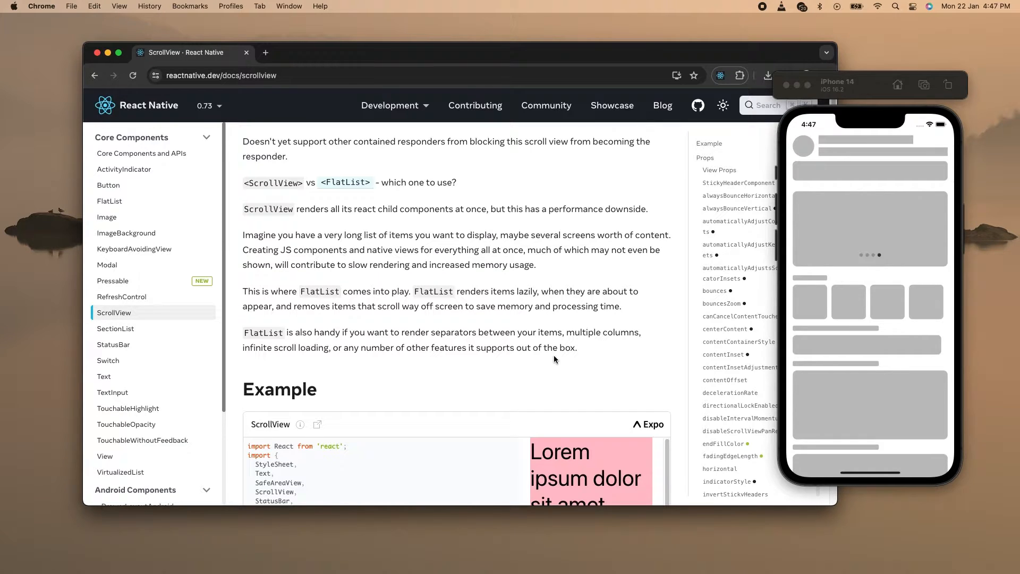
pyautogui.moveTo(877, 219)
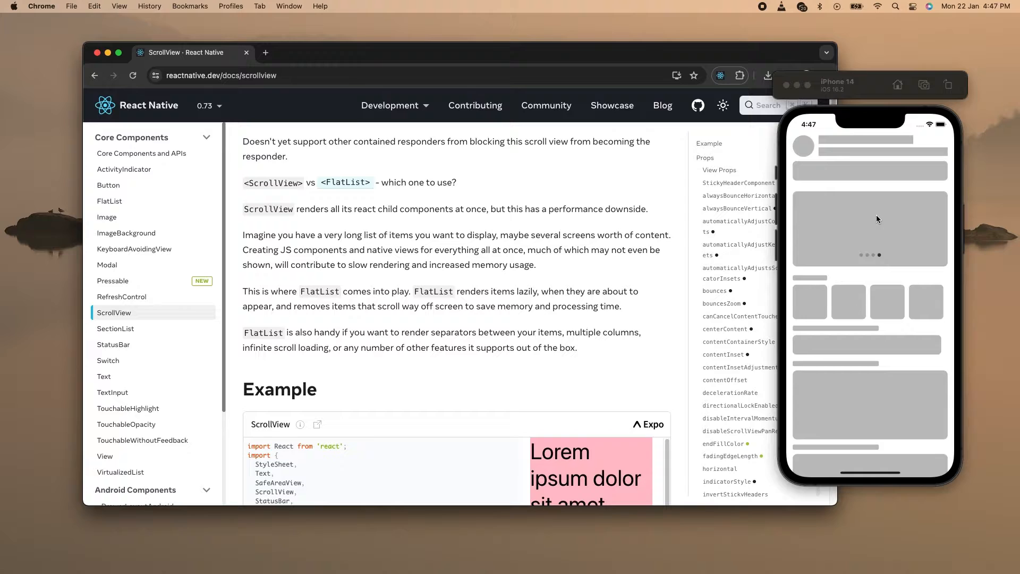
pyautogui.moveTo(848, 180)
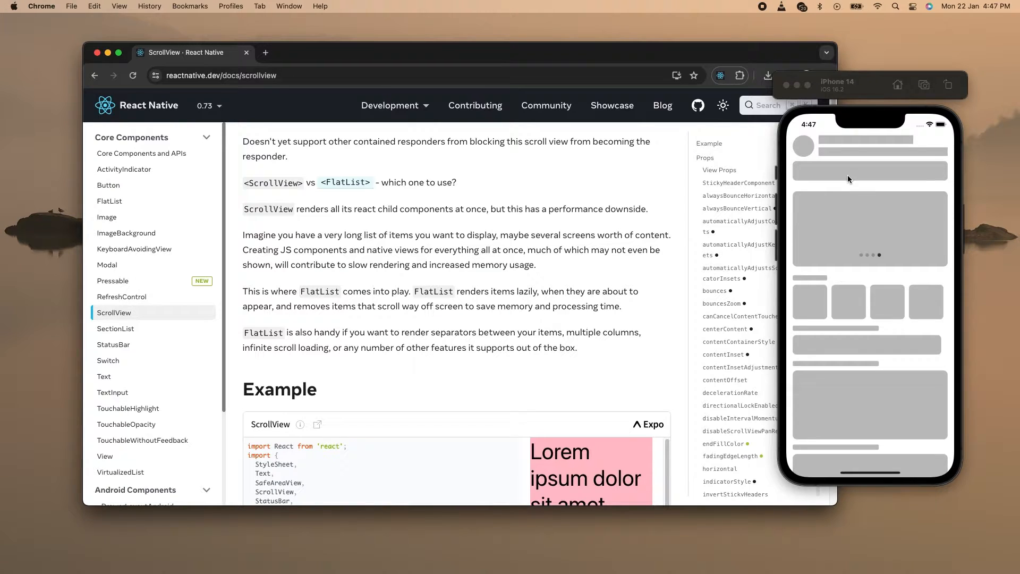
pyautogui.moveTo(828, 266)
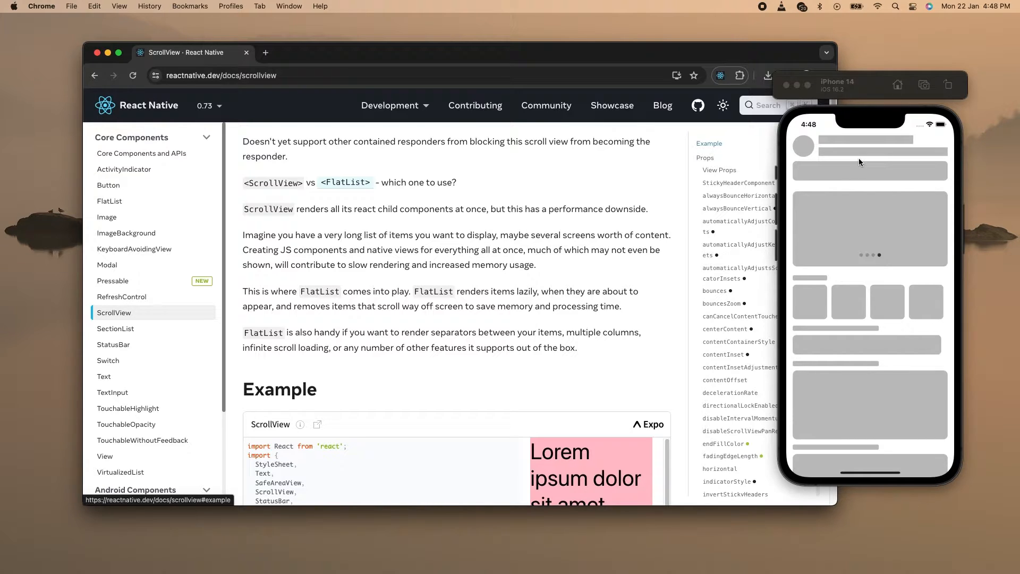
pyautogui.moveTo(843, 161)
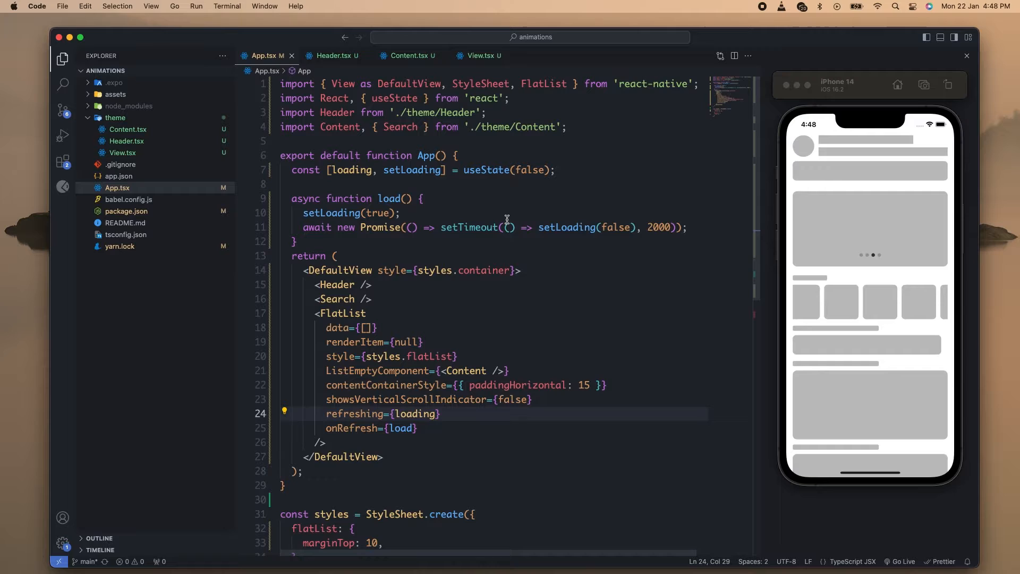
pyautogui.moveTo(431, 298)
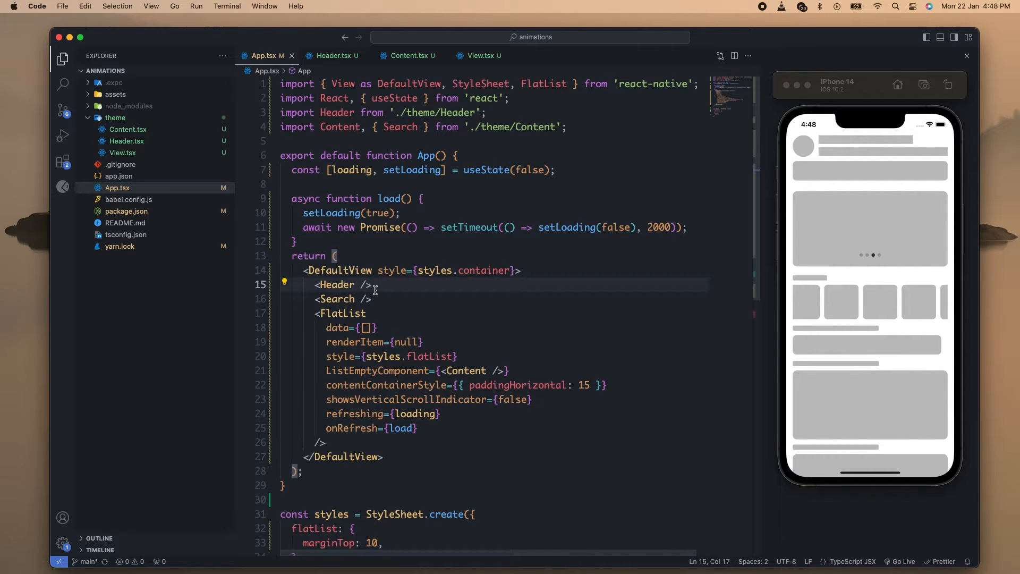
# Step: Display Content.tsx's horizontal FlatList and its 10-wide ItemSeparatorComponent beneath the carousel
pyautogui.press('Cmd+/')
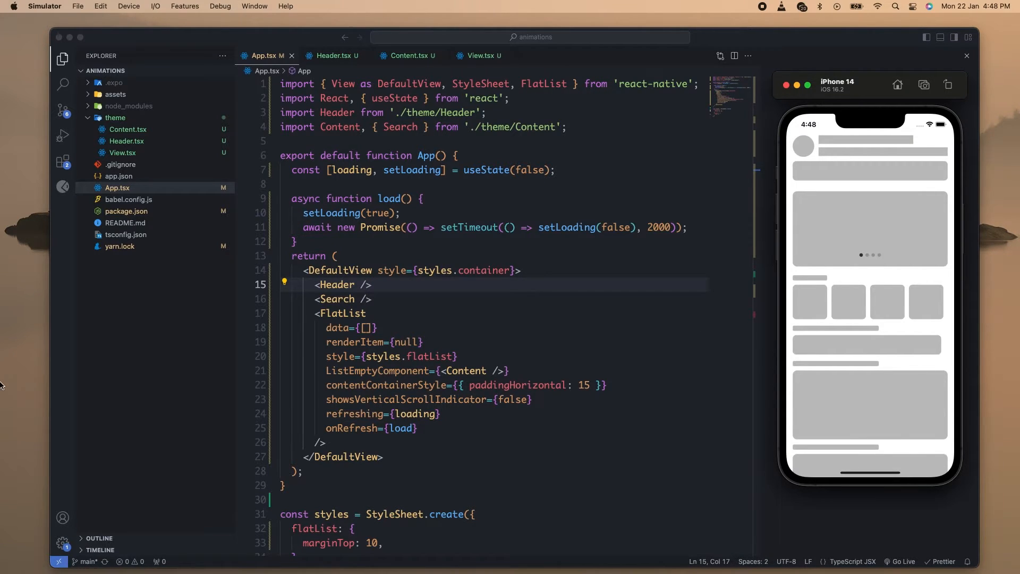
pyautogui.moveTo(374, 353)
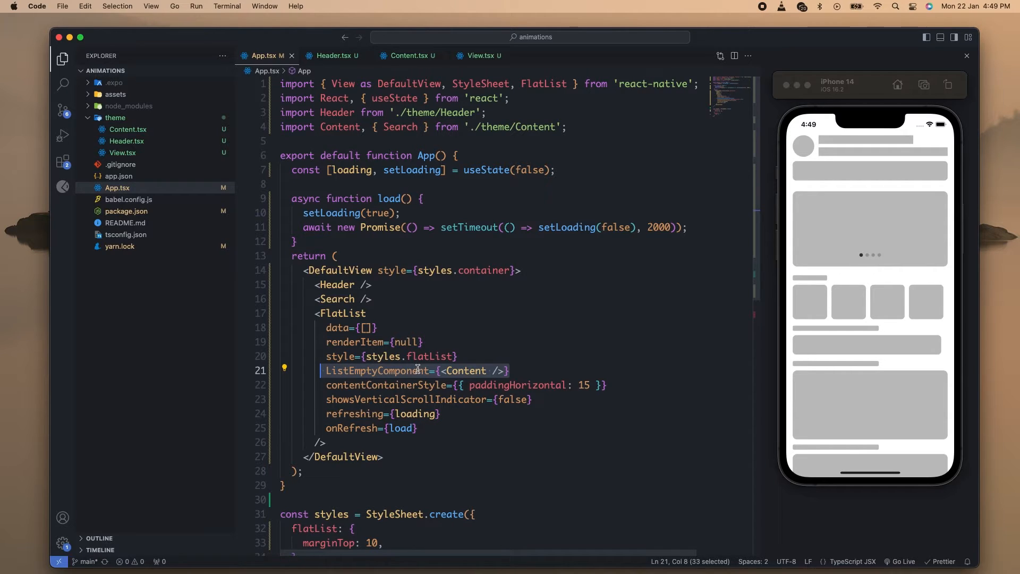
pyautogui.click(455, 356)
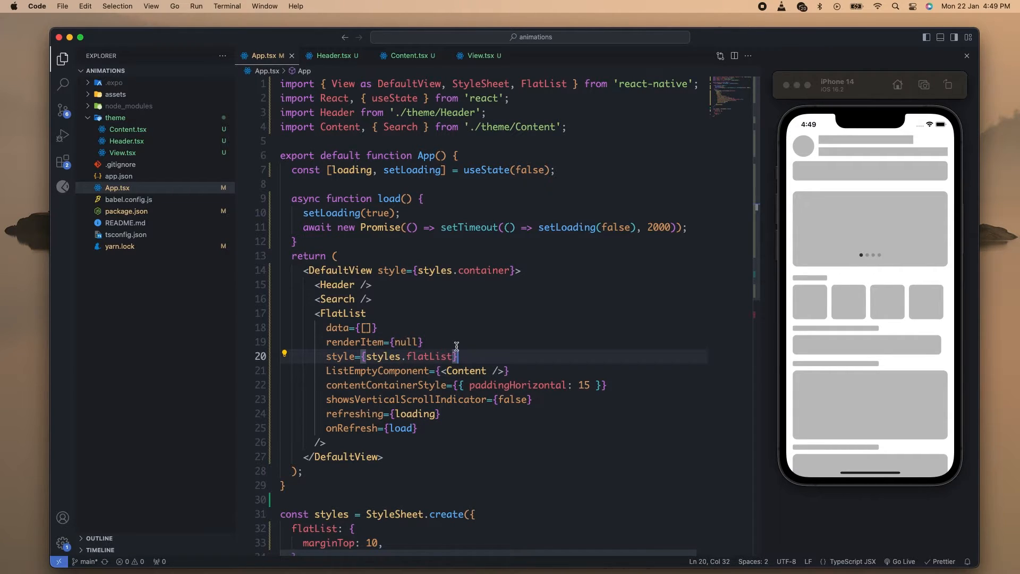
pyautogui.moveTo(466, 325)
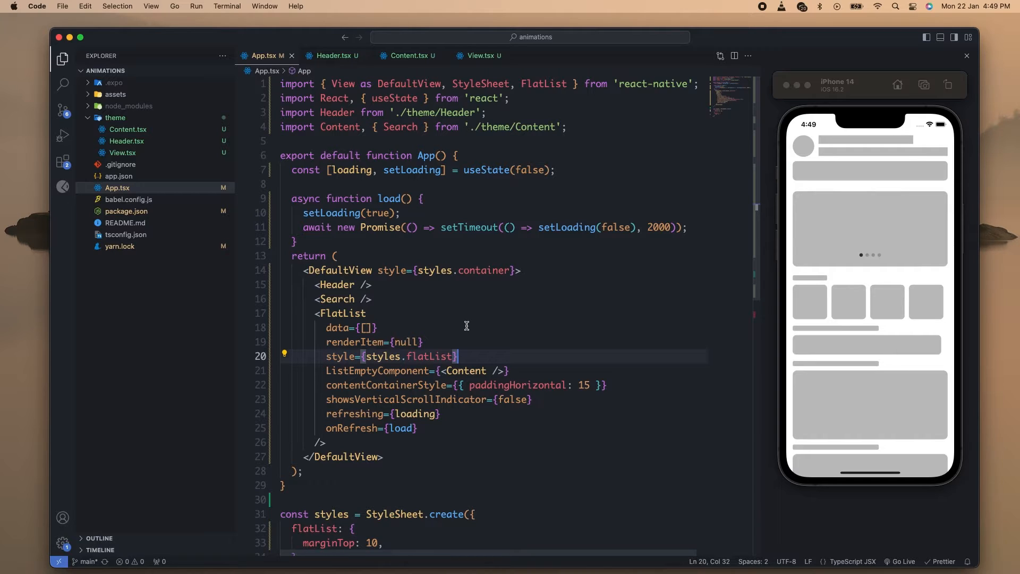
pyautogui.moveTo(496, 363)
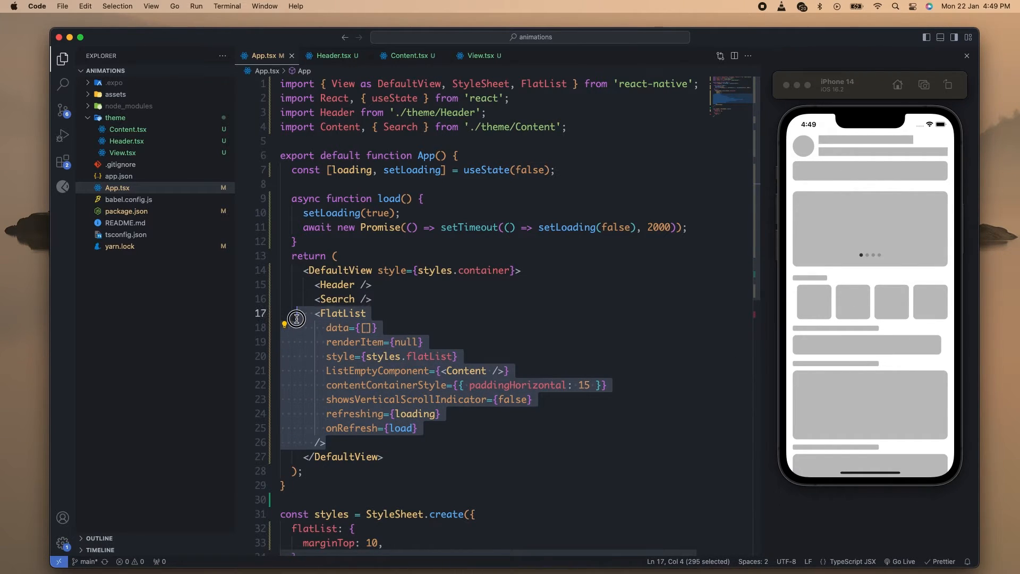
pyautogui.click(406, 56)
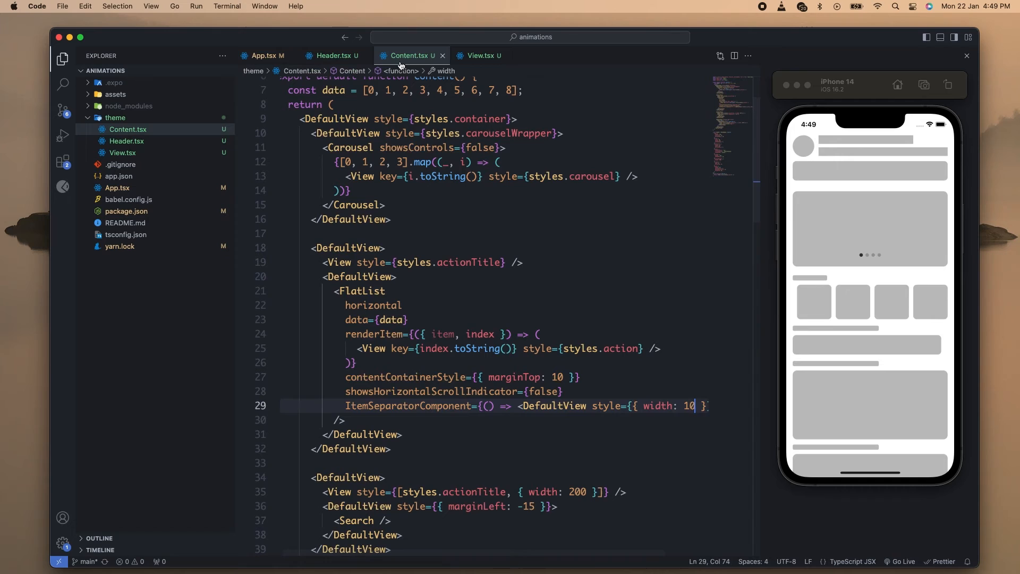
pyautogui.scroll(-3)
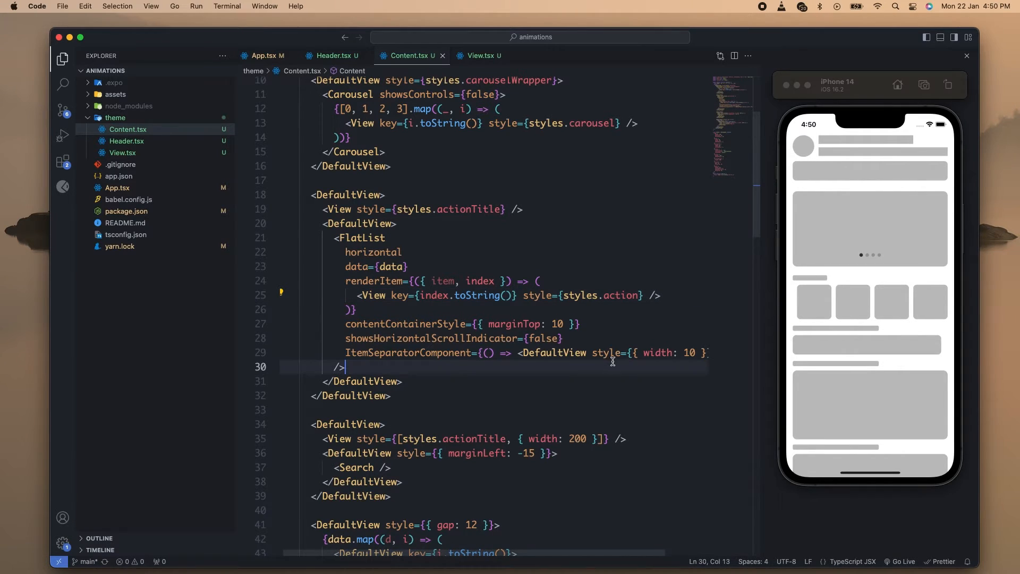
pyautogui.moveTo(426, 353)
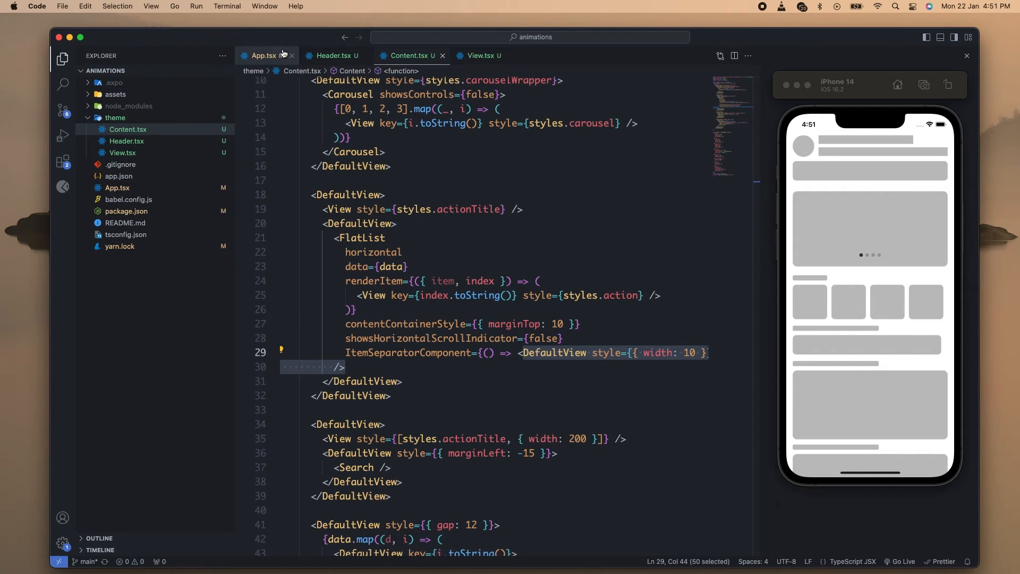
# Step: Highlight App.tsx's refreshing and onRefresh props, tied to loading and load, on lines 24–25
pyautogui.click(263, 55)
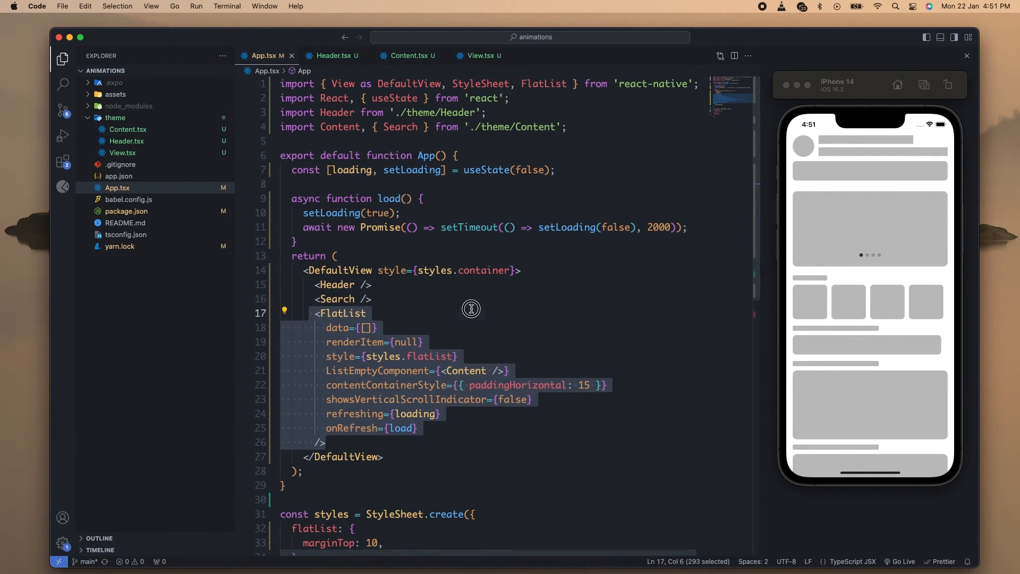
pyautogui.click(356, 413)
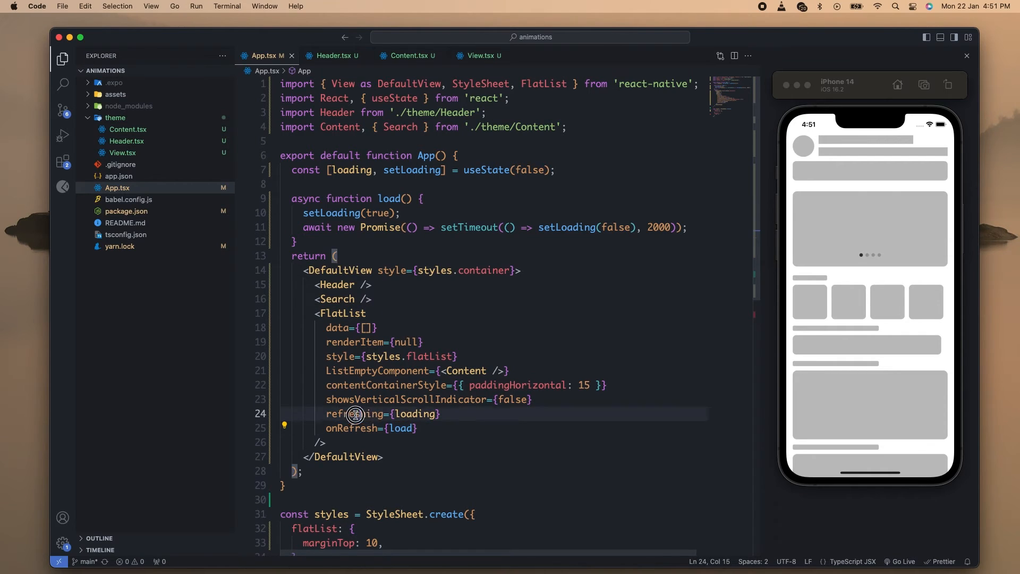
pyautogui.moveTo(356, 414); pyautogui.dragTo(416, 428)
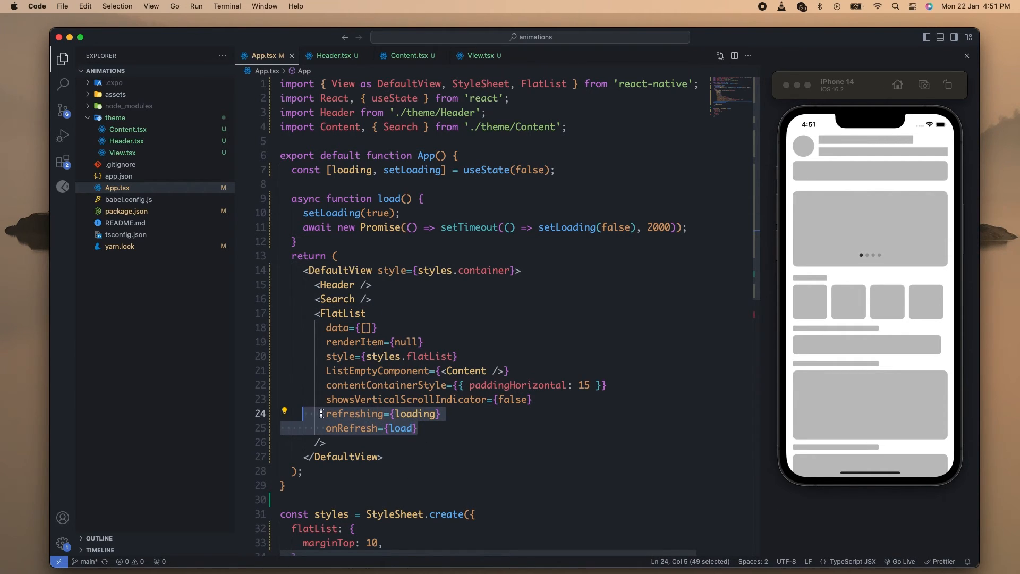
pyautogui.click(416, 429)
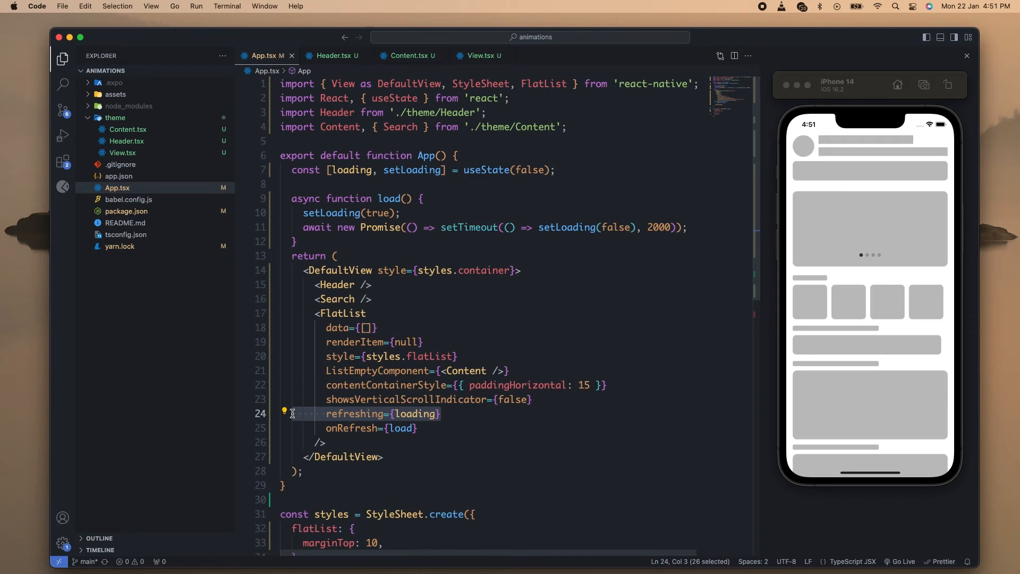
pyautogui.moveTo(559, 420)
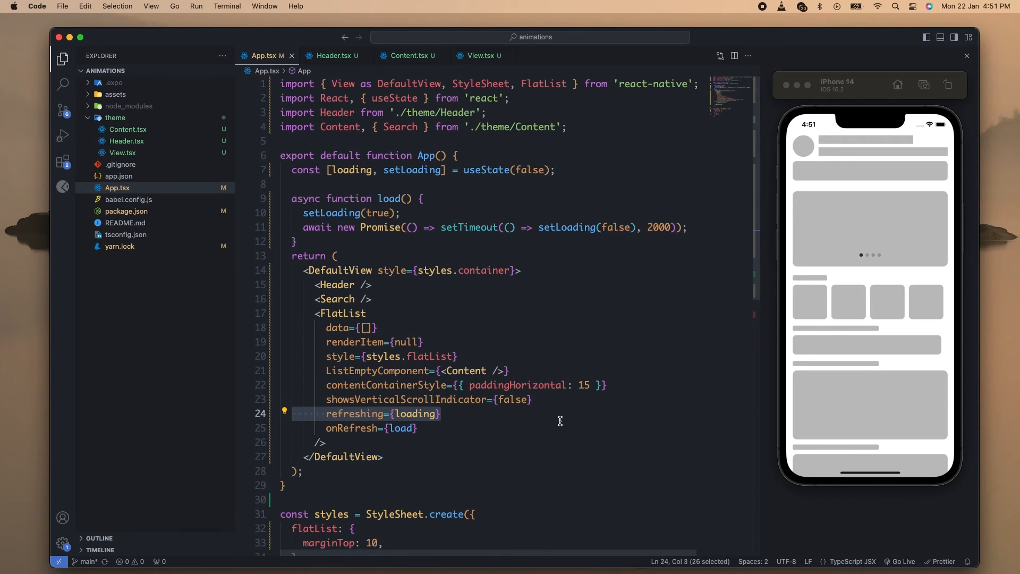